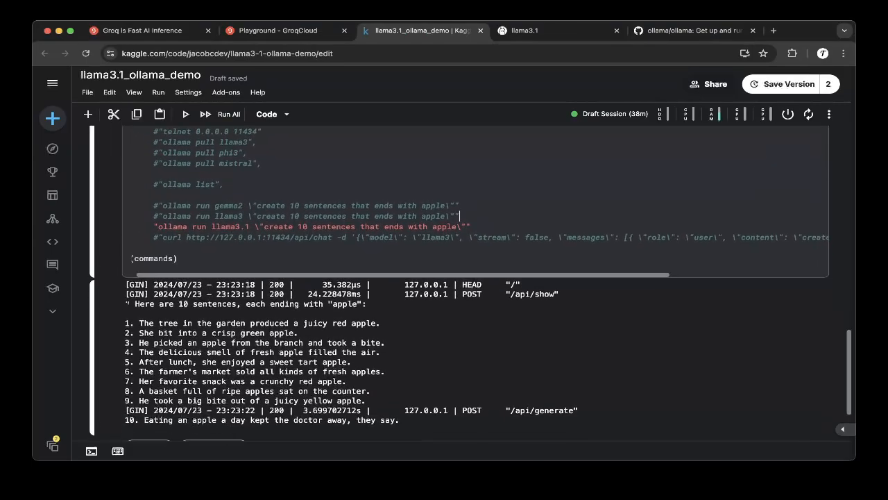
# - Scroll through the commands cell and its fresh llama3.1 output of ten sentences ending with apple
pyautogui.scroll(3)
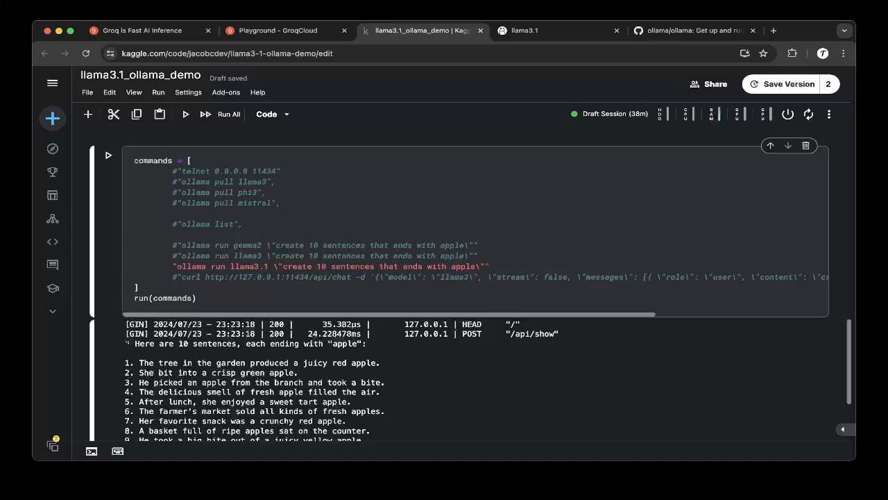
pyautogui.scroll(3)
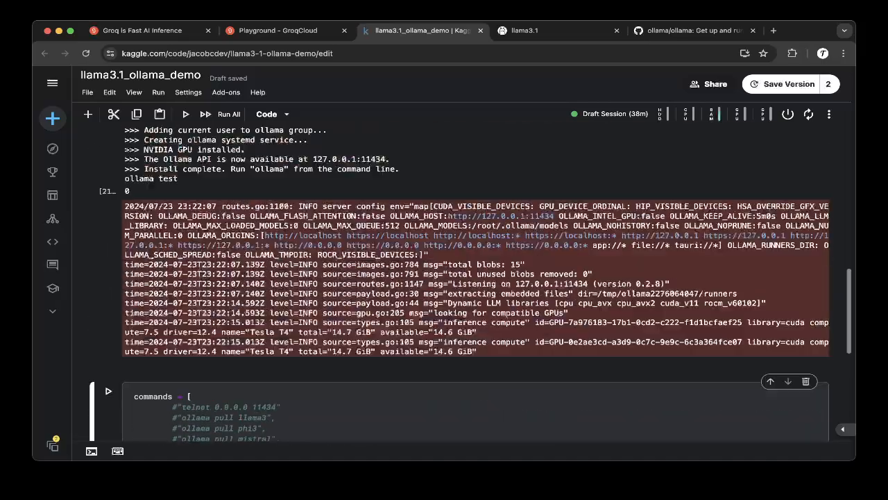
pyautogui.scroll(3)
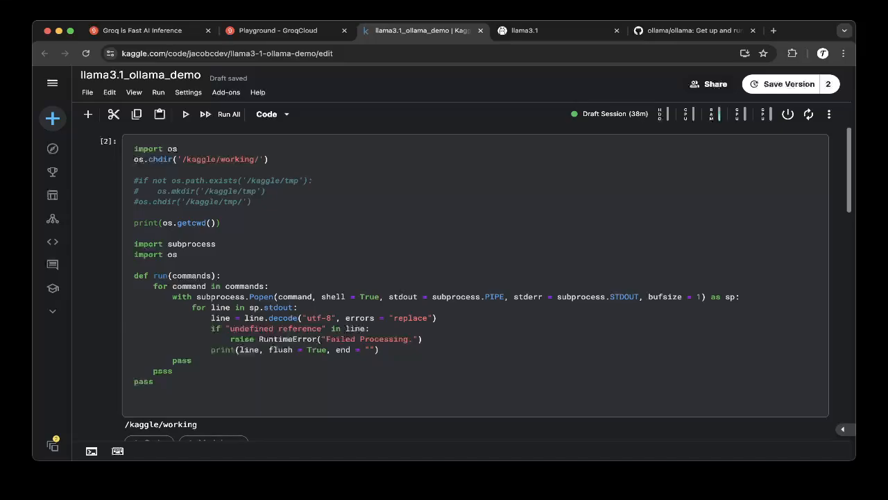
pyautogui.scroll(-3)
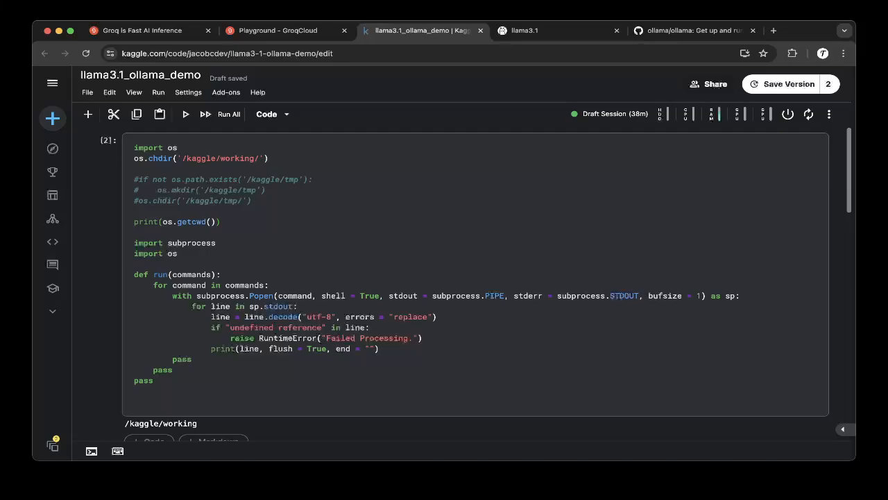
pyautogui.scroll(-3)
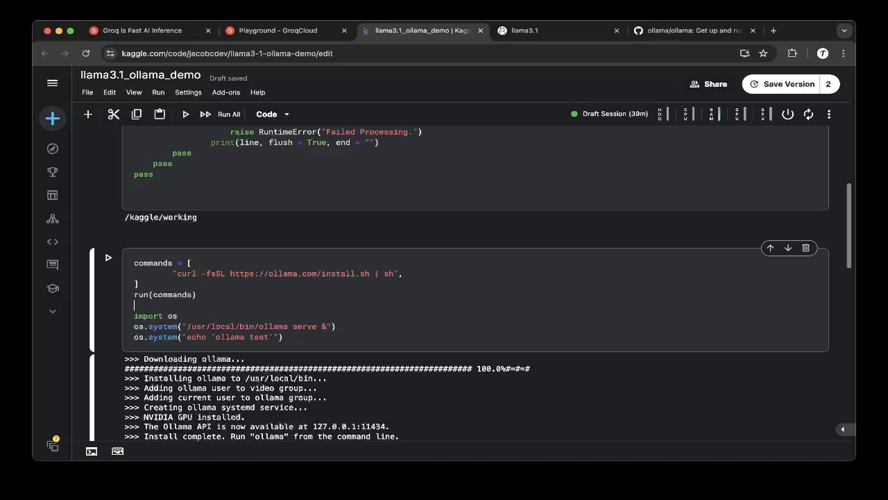
pyautogui.scroll(3)
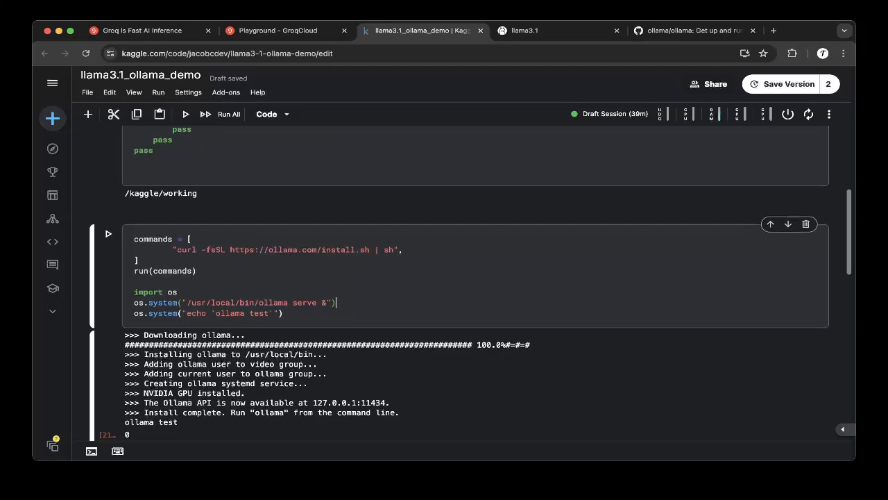
pyautogui.scroll(-3)
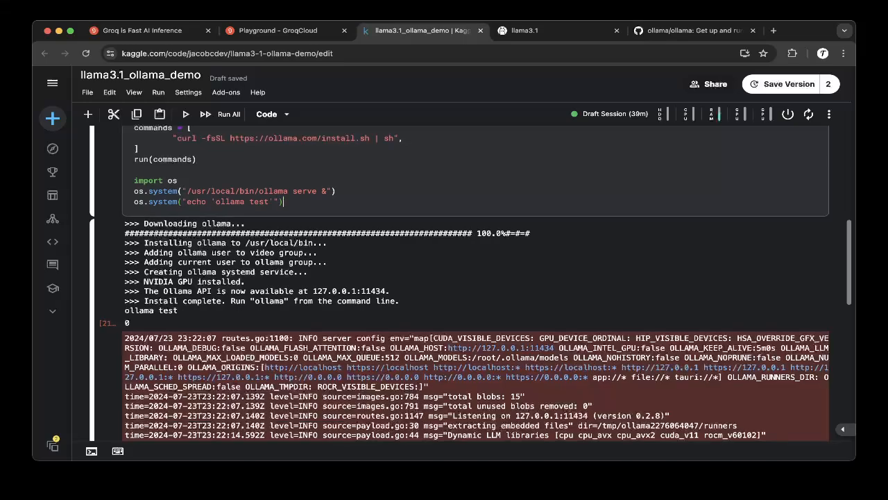
pyautogui.scroll(-3)
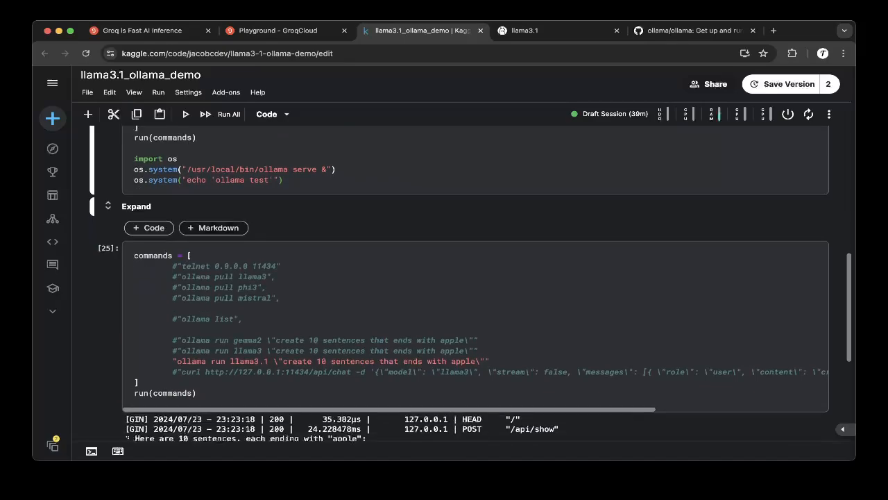
pyautogui.scroll(-3)
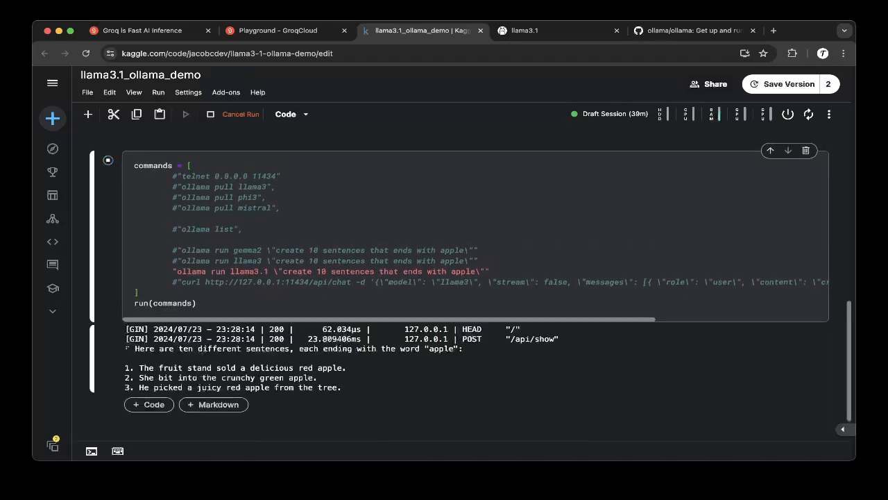
pyautogui.scroll(-3)
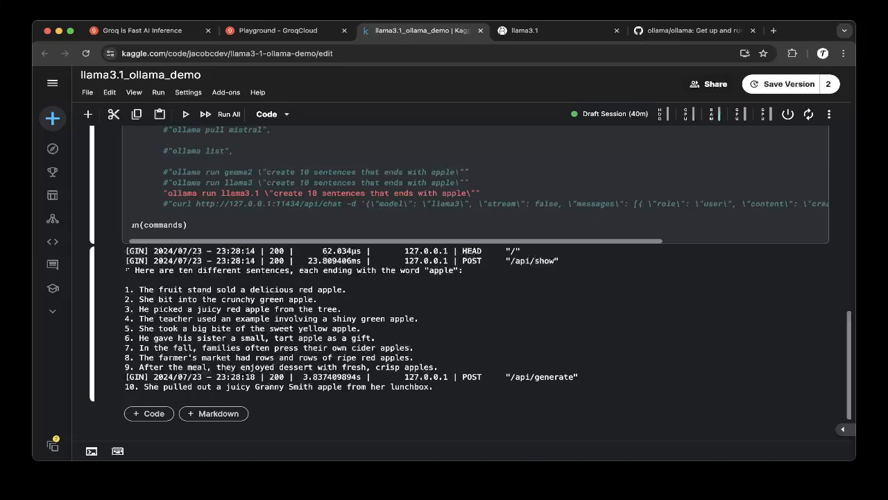
pyautogui.scroll(3)
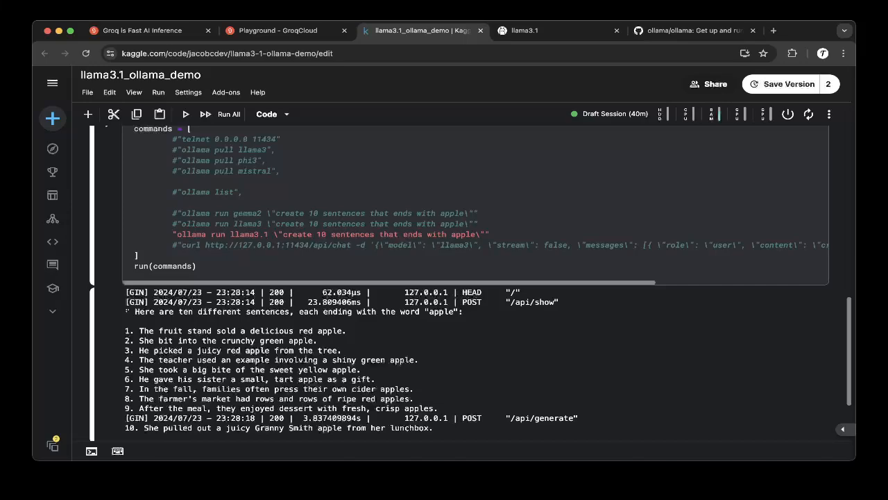
# - Make the ollama run llama3 line active instead of llama3.1 and run the cell for ten apple sentences
pyautogui.click(172, 244)
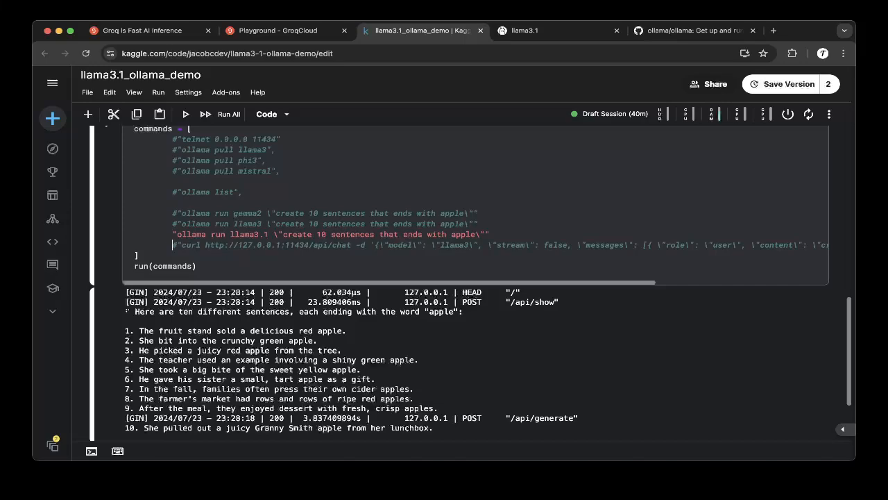
pyautogui.click(178, 233)
pyautogui.write('#')
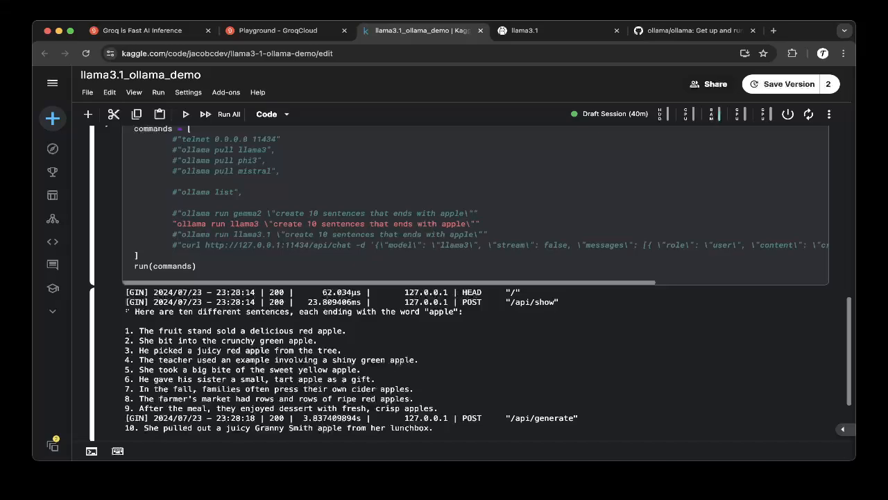
pyautogui.click(224, 114)
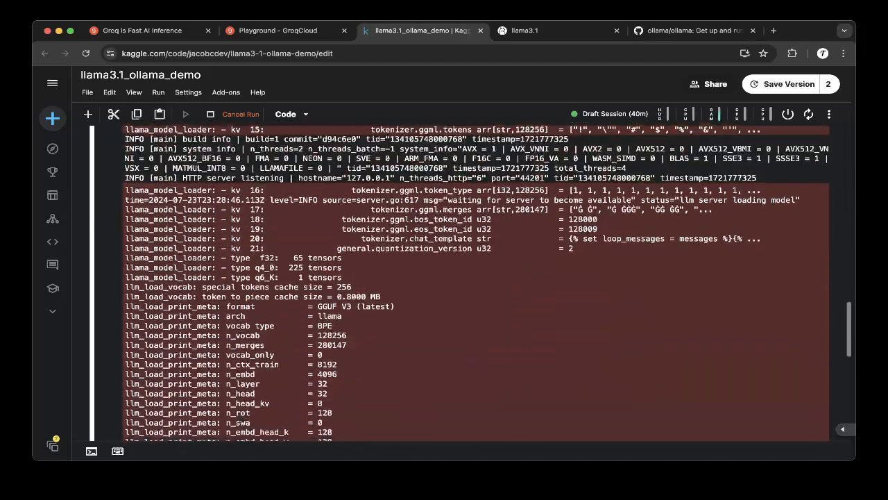
pyautogui.scroll(-3)
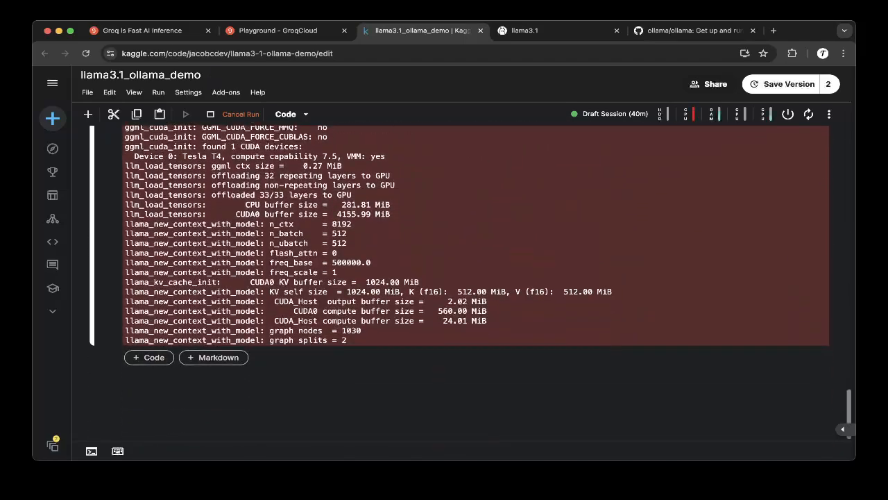
pyautogui.scroll(-3)
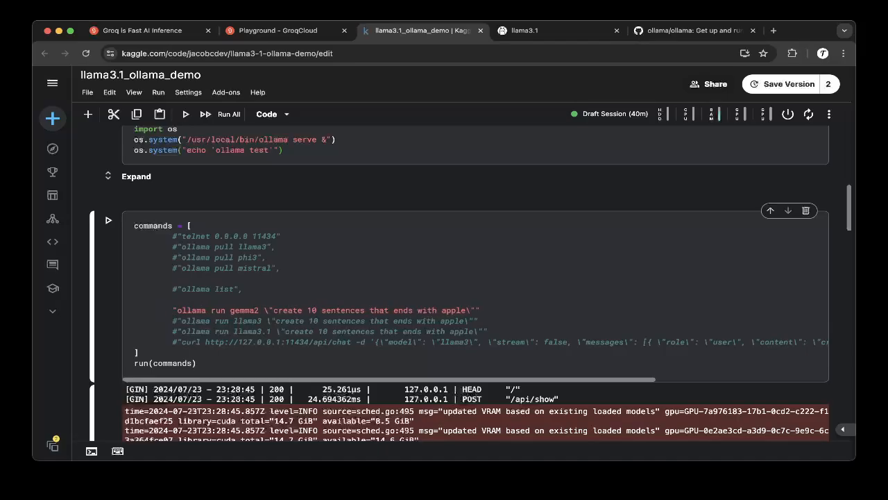
# - Run the cell with the ollama run gemma2 line active and review its ten sentences ending with apple
pyautogui.click(108, 219)
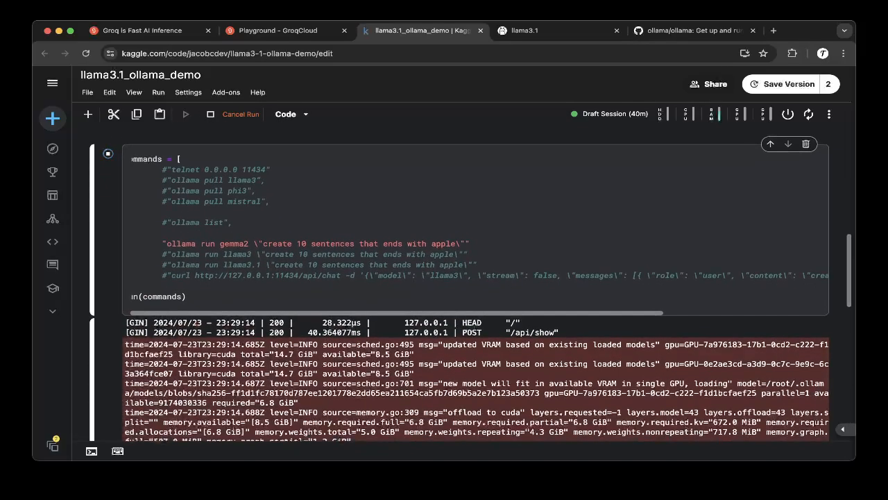
pyautogui.scroll(-3)
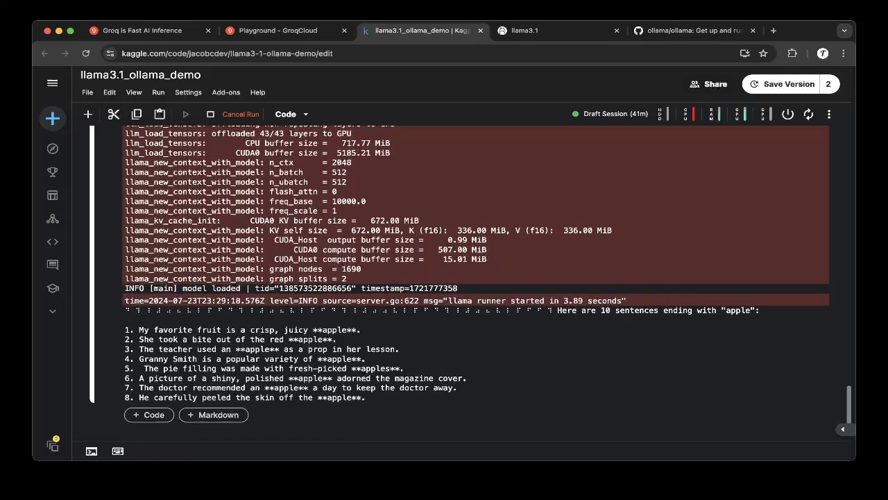
pyautogui.click(186, 114)
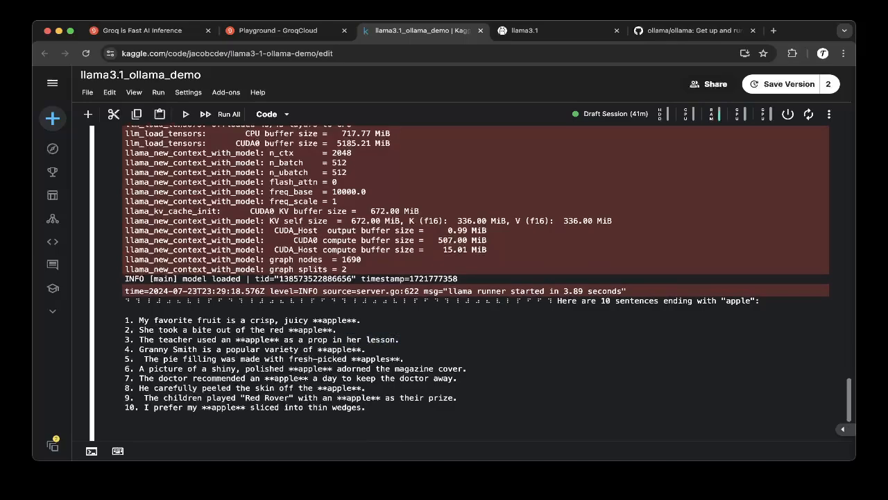
pyautogui.scroll(3)
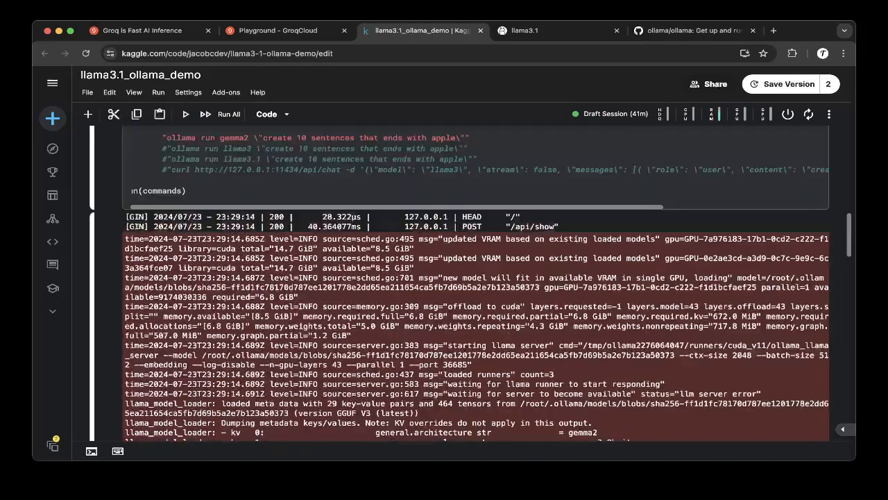
pyautogui.scroll(3)
pyautogui.write('#')
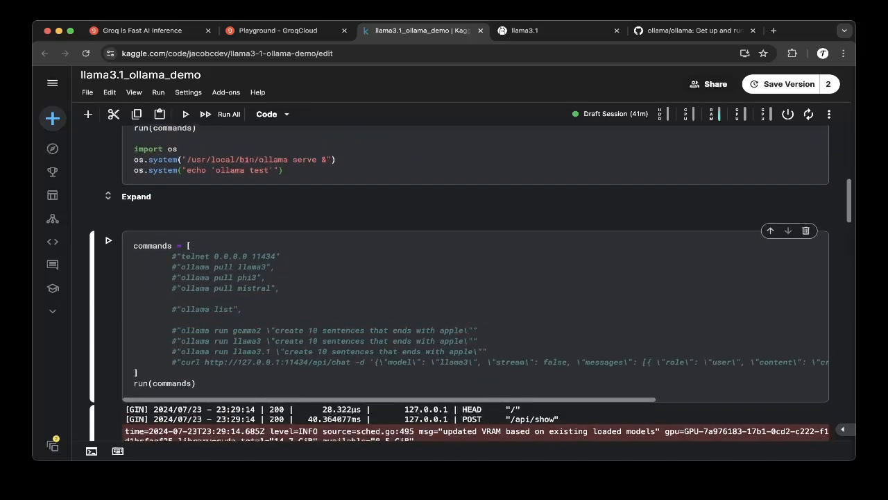
# - Review llama3.1's ten apple sentences, then switch to the Ollama llama3.1 model page
pyautogui.scroll(-3)
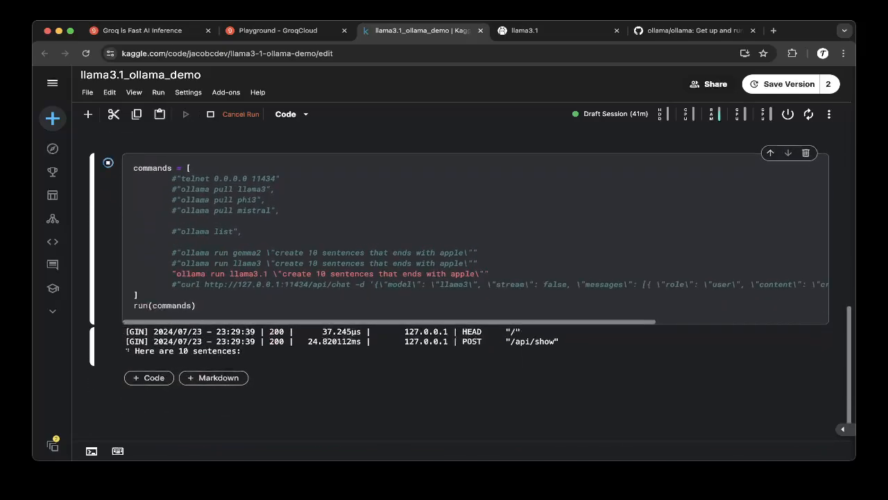
pyautogui.scroll(-3)
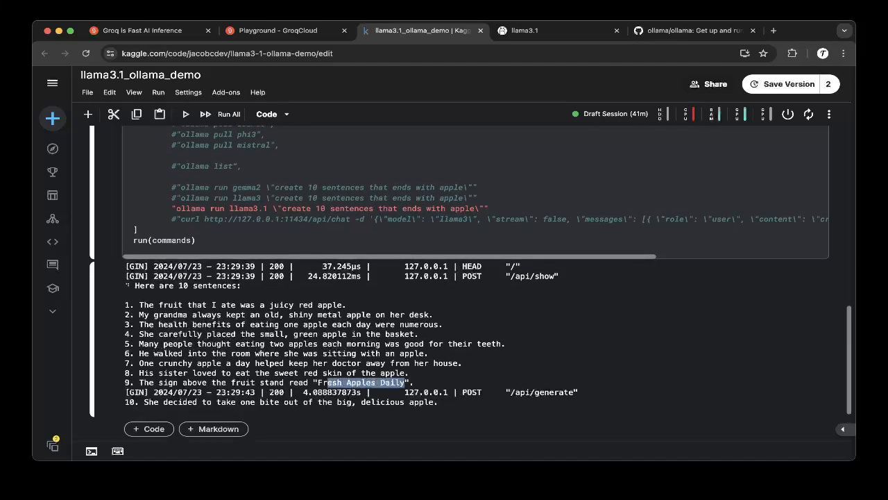
pyautogui.scroll(3)
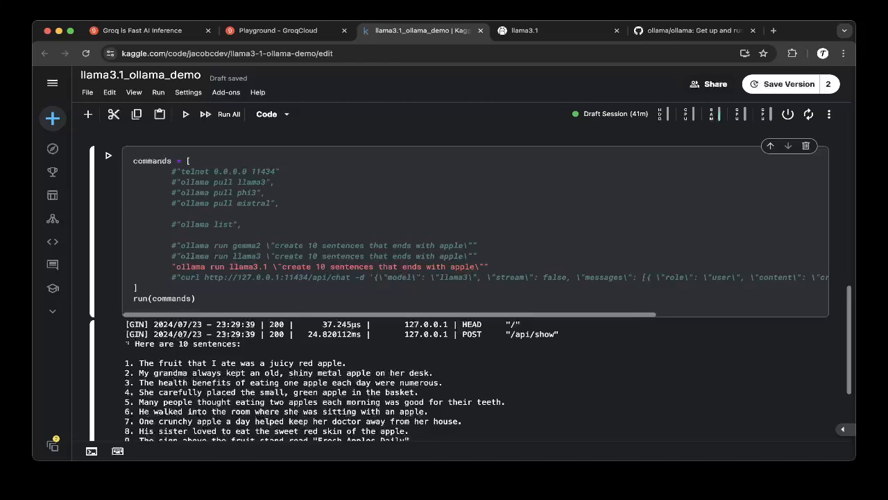
pyautogui.click(525, 30)
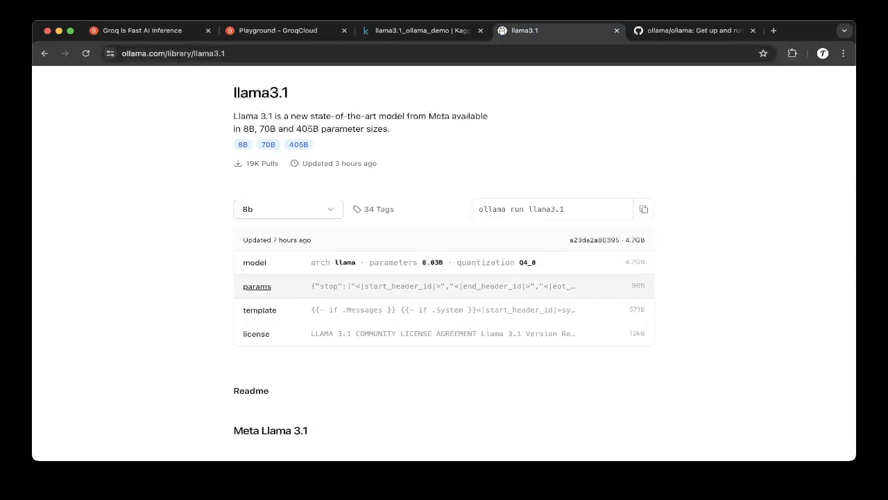
# - List the llama3.1 variants on ollama.com/library/llama3.1: latest, 405b, 70b and 8b
pyautogui.click(692, 31)
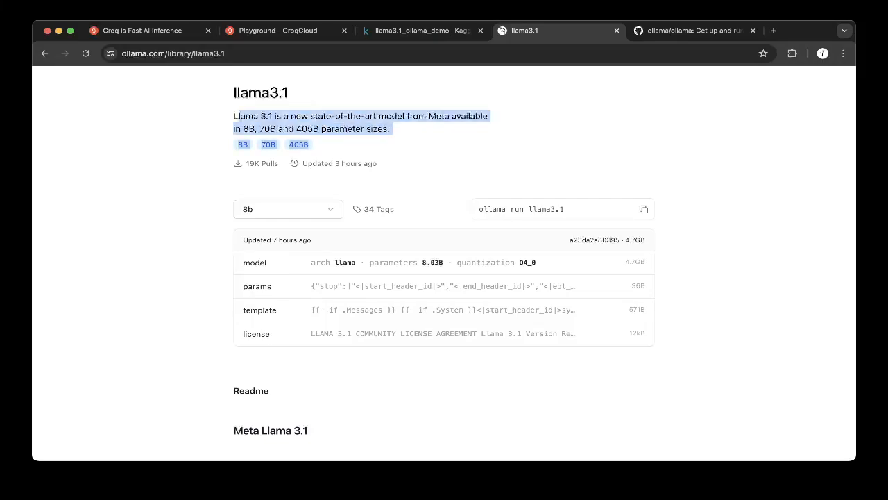
pyautogui.click(287, 208)
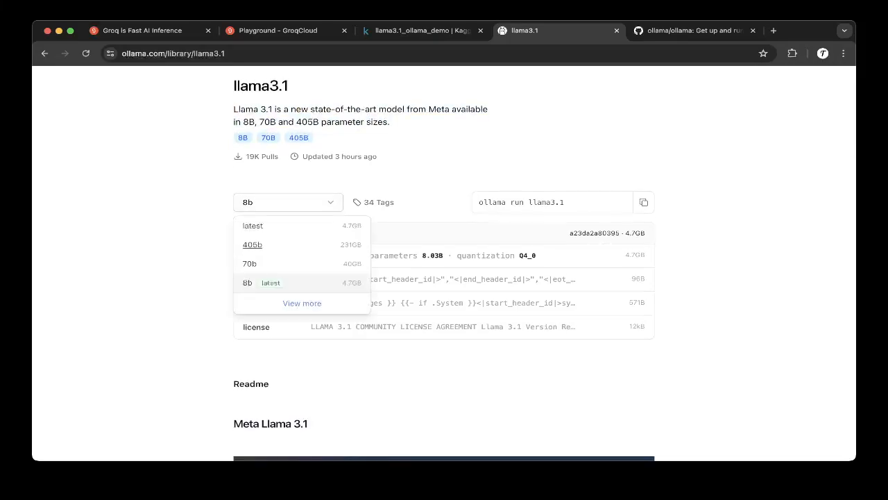
pyautogui.moveTo(250, 264)
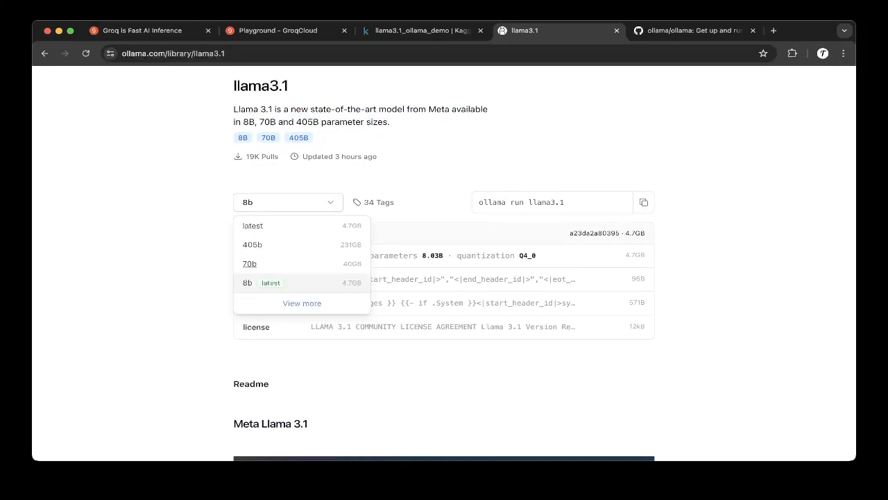
pyautogui.moveTo(253, 245)
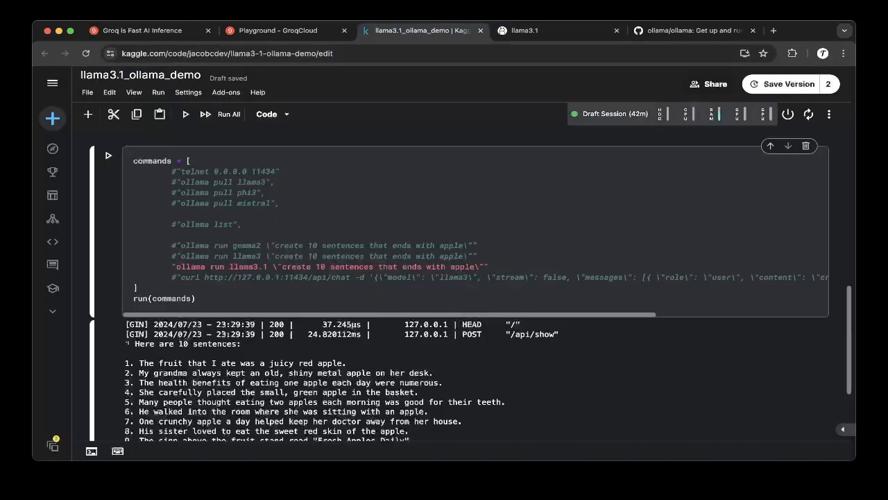
# - Return to the Ollama llama3.1 page showing sizes 8b 4.7GB, 70b 40GB and 405b 231GB
pyautogui.click(525, 31)
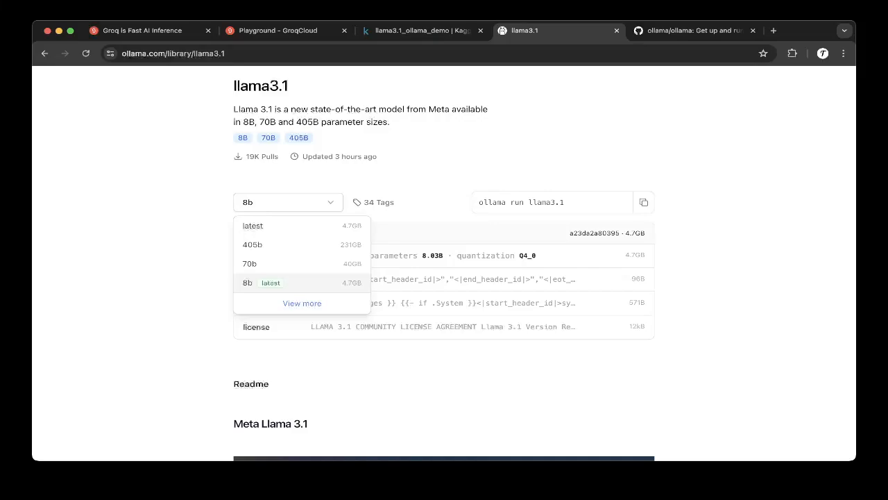
pyautogui.moveTo(253, 245)
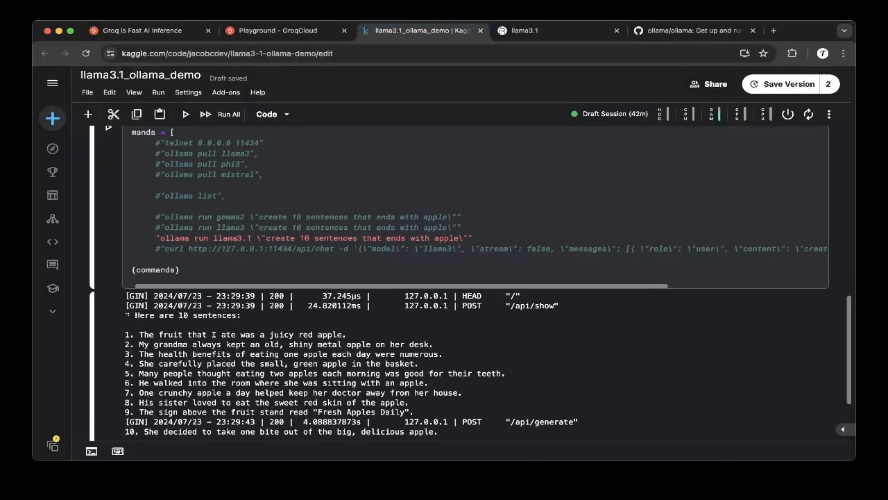
pyautogui.click(525, 30)
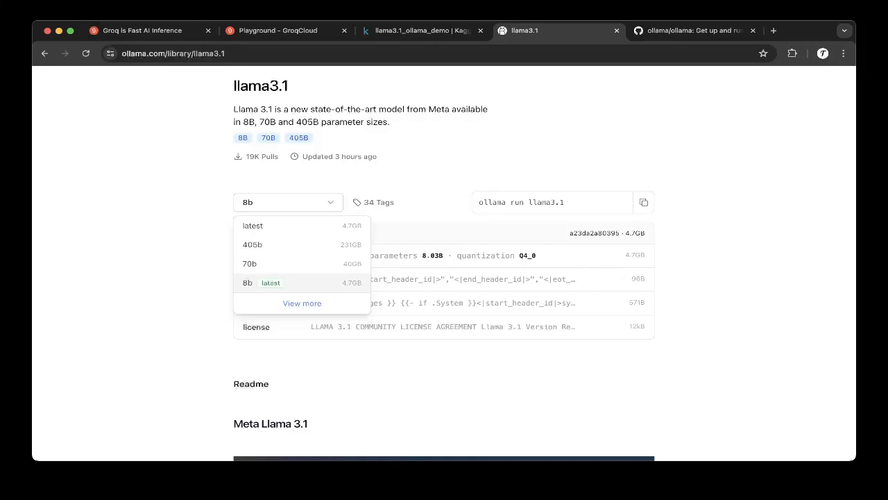
# - Switch through the Groq and Kaggle tabs to the GroqCloud Playground and show its model selector list
pyautogui.click(284, 30)
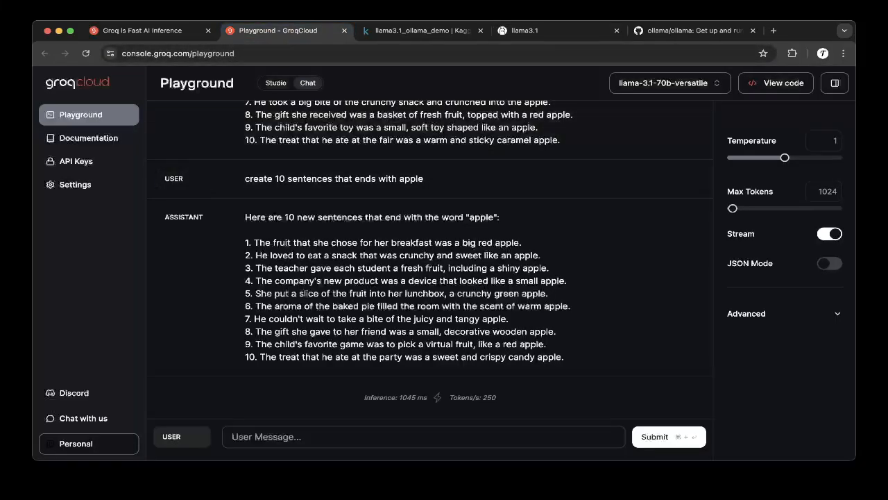
pyautogui.click(146, 30)
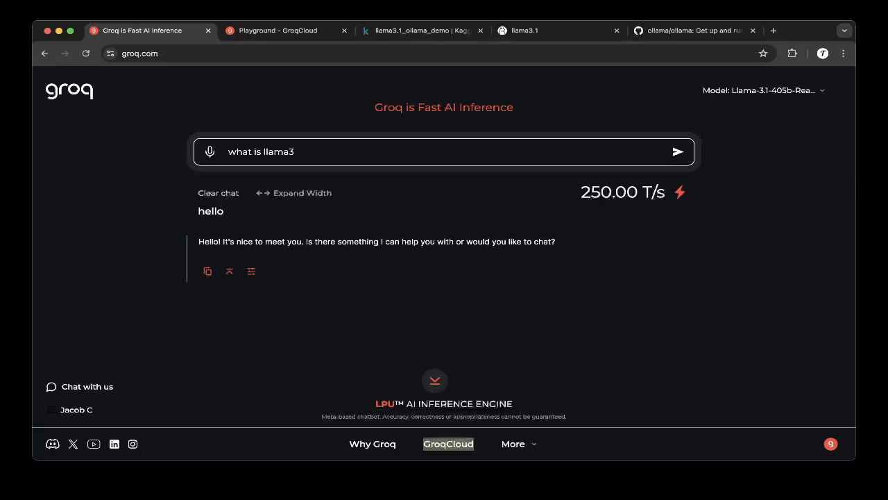
pyautogui.click(278, 31)
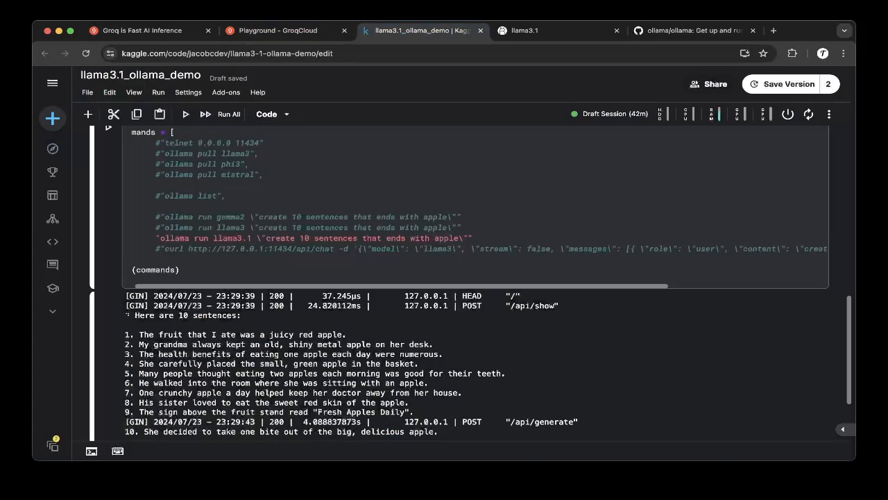
pyautogui.click(284, 30)
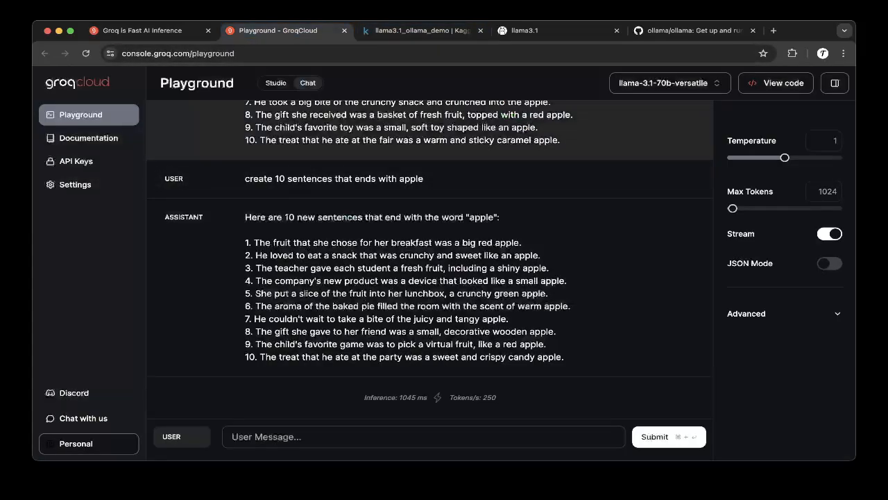
pyautogui.click(669, 83)
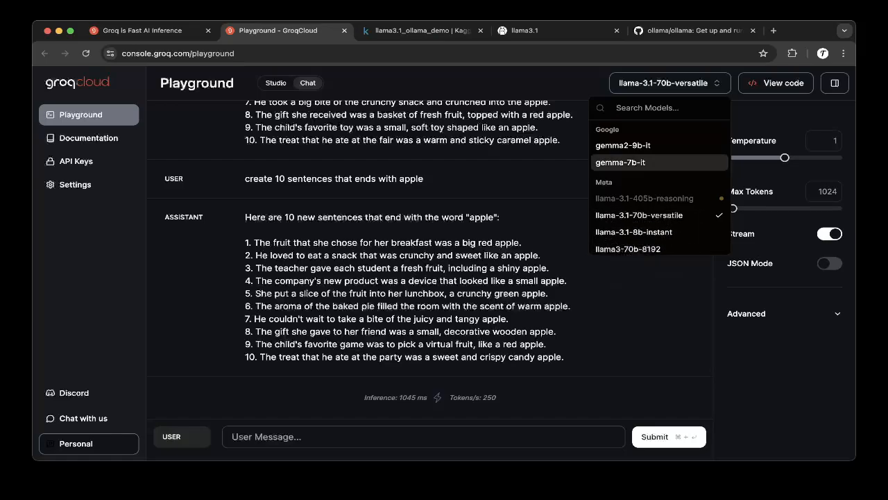
# - Close the model list and review llama-3.1-70b-versatile's ten apple sentence replies
pyautogui.click(431, 286)
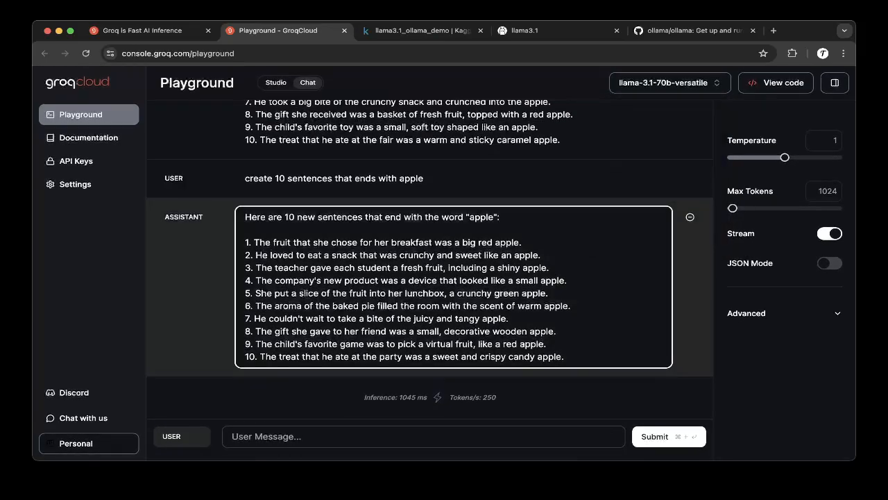
pyautogui.click(668, 84)
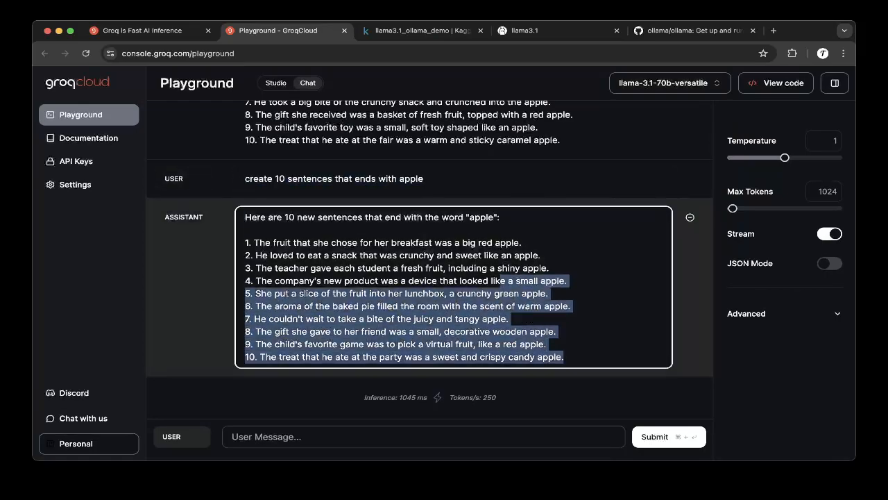
pyautogui.scroll(-3)
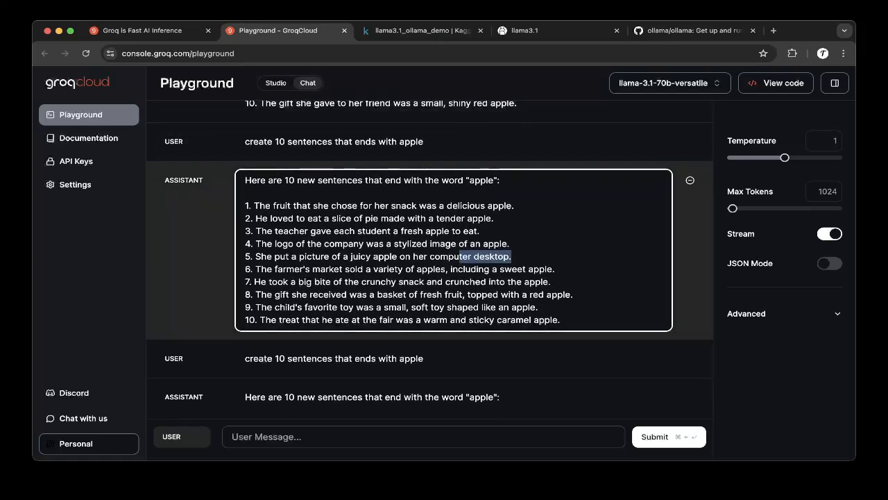
# - Scroll through the earlier apple sentence replies in the Playground chat history
pyautogui.scroll(-3)
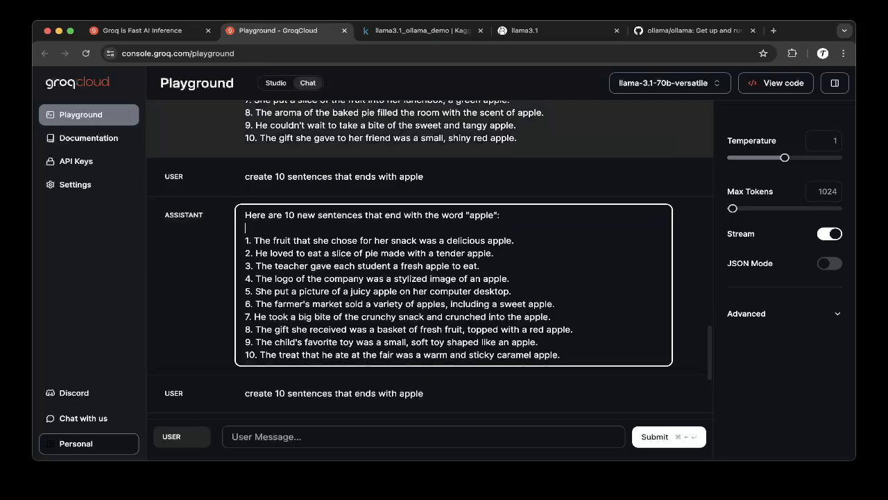
pyautogui.scroll(-3)
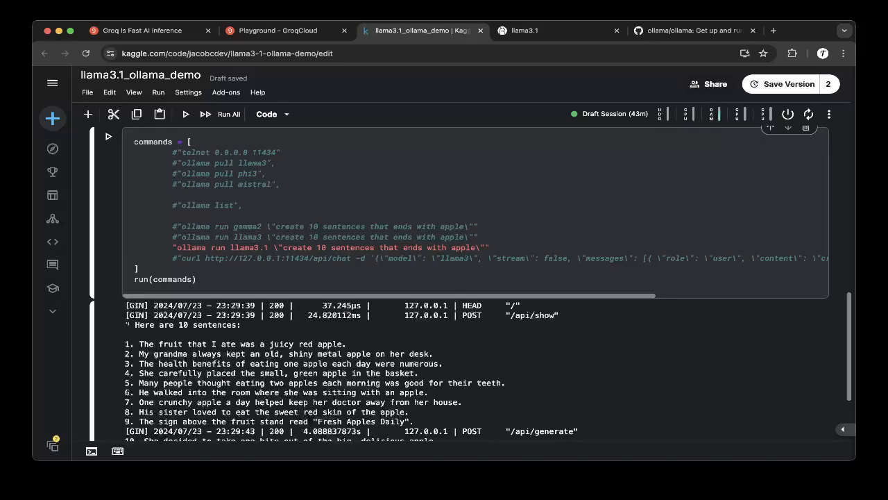
# - Compare the Playground's apple sentences and end on groq.com with 'what is llama3' typed for Llama-3.1-405b
pyautogui.click(284, 30)
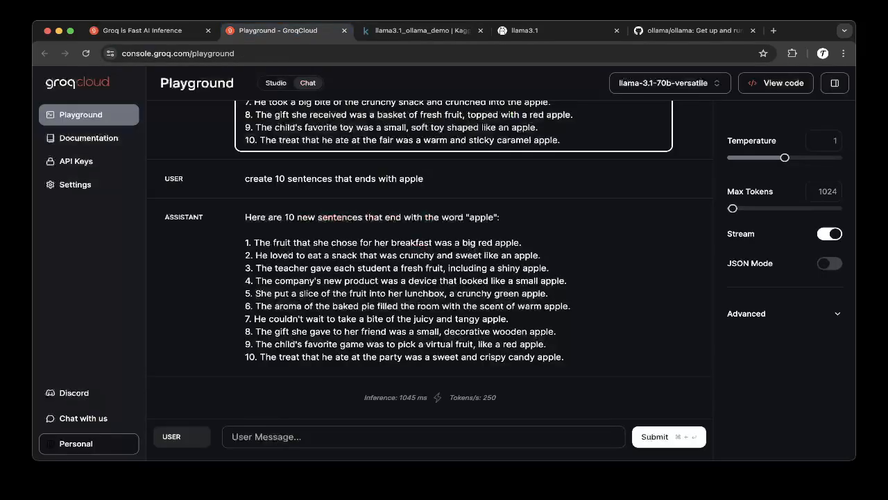
pyautogui.click(139, 31)
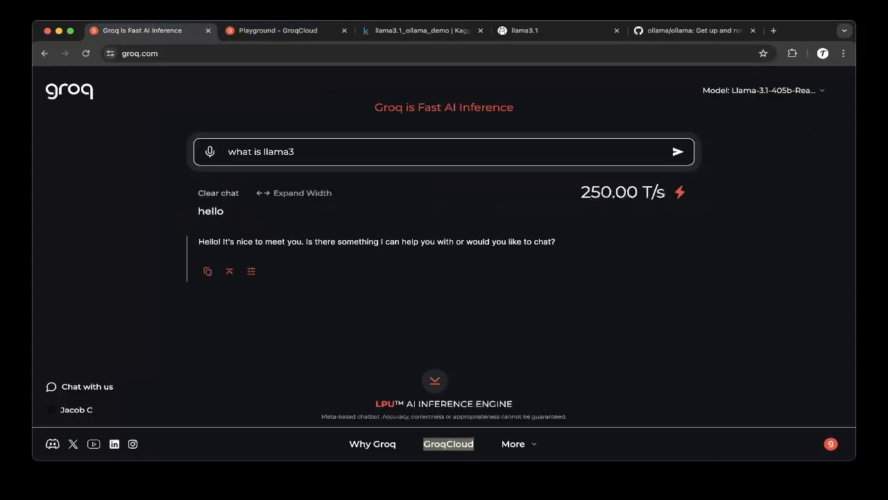
pyautogui.click(277, 31)
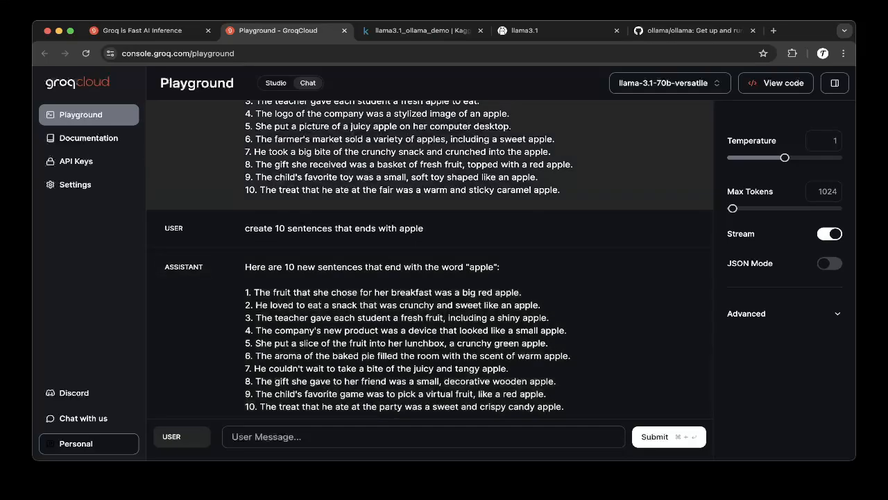
pyautogui.click(669, 84)
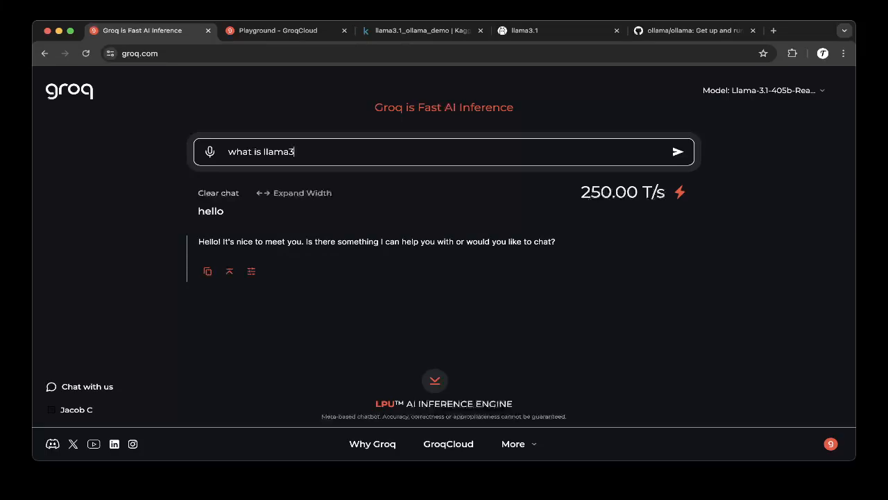
# - Send the 'what is llama3' question on Groq chat, getting a service-unavailable error, then return to the Kaggle notebook
pyautogui.click(678, 151)
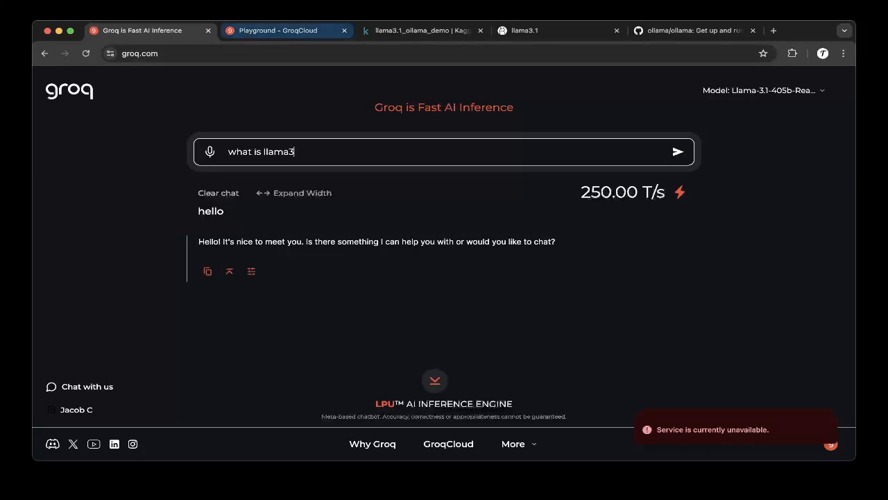
pyautogui.click(284, 31)
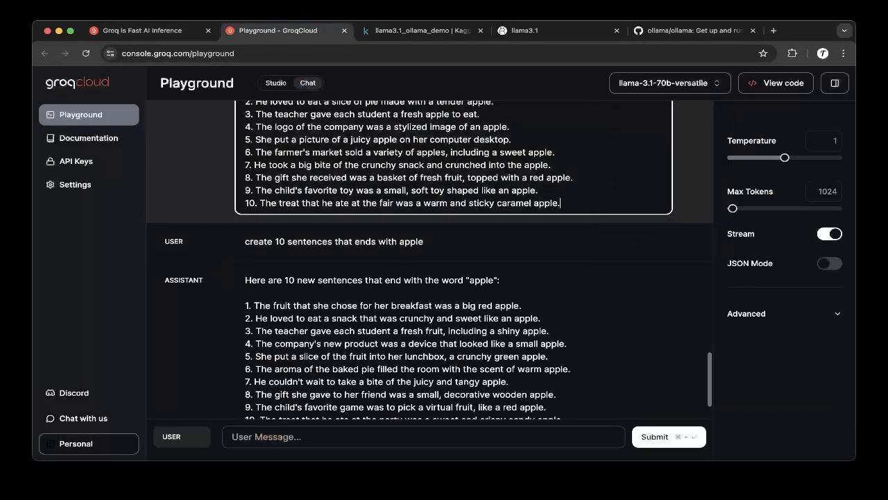
pyautogui.click(139, 31)
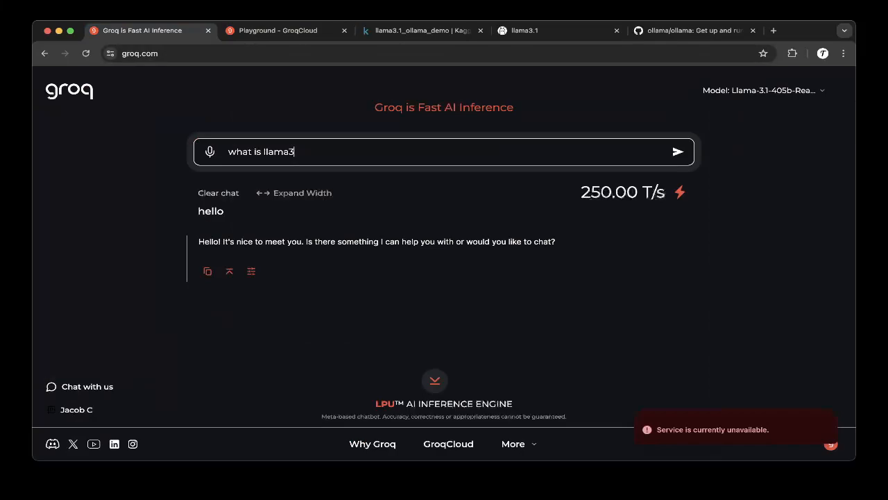
pyautogui.click(419, 30)
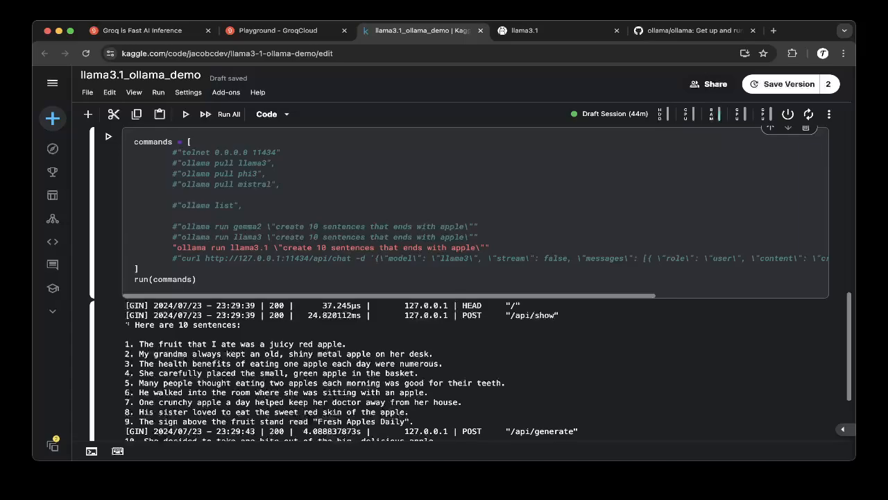
pyautogui.scroll(-3)
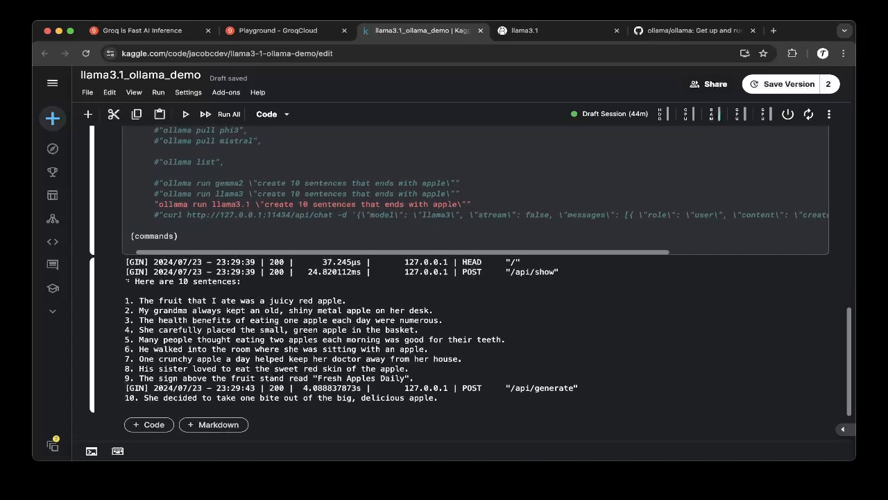